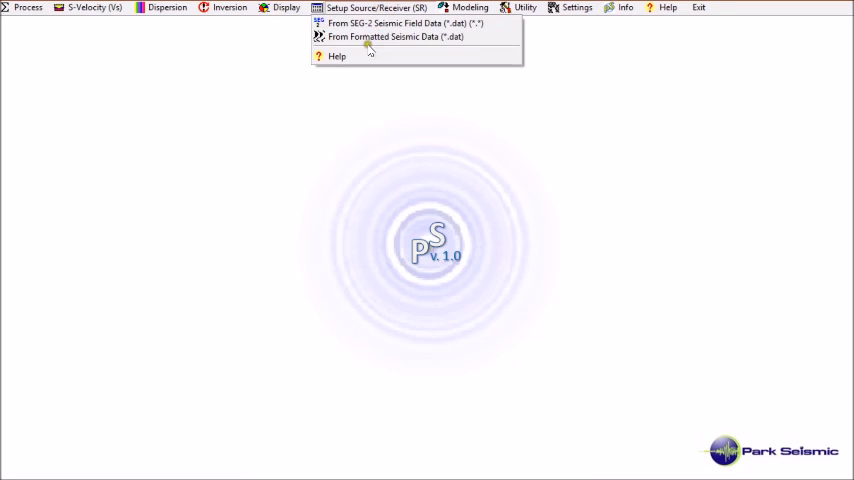
# - Start Setup Source/Receiver from formatted seismic data (*.dat) for DippingBedrock.DAT
pyautogui.click(393, 37)
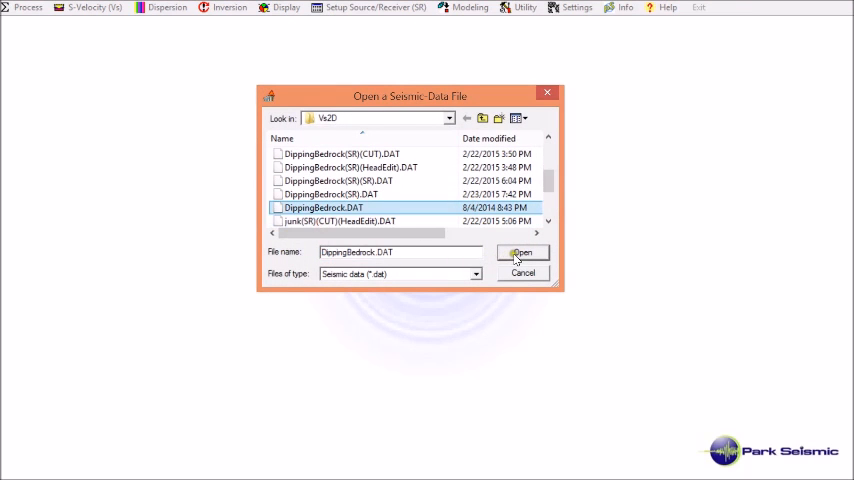
# - Run the geometry wizard on DippingBedrock.DAT with 24 channels, records 1–20 in meters, as an Active survey
pyautogui.click(523, 252)
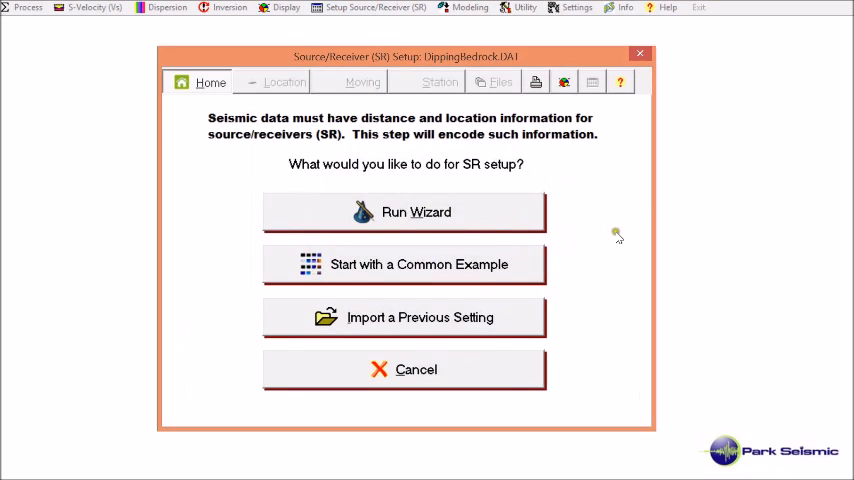
pyautogui.click(404, 211)
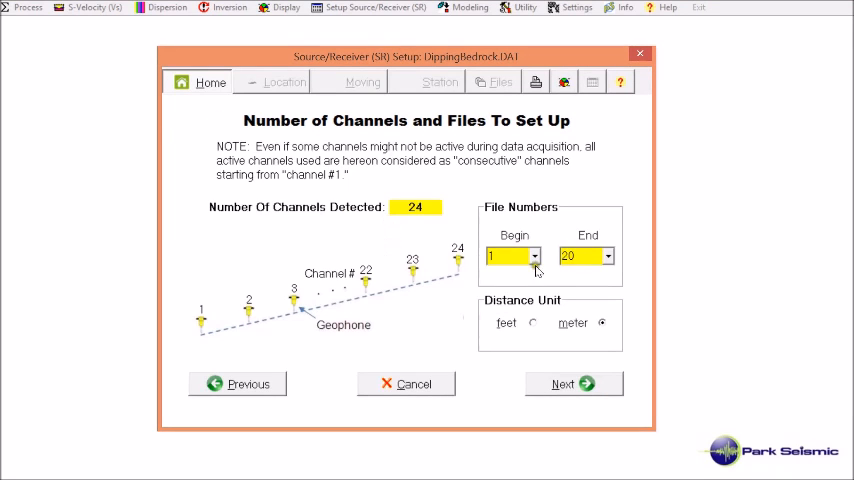
pyautogui.moveTo(575, 258)
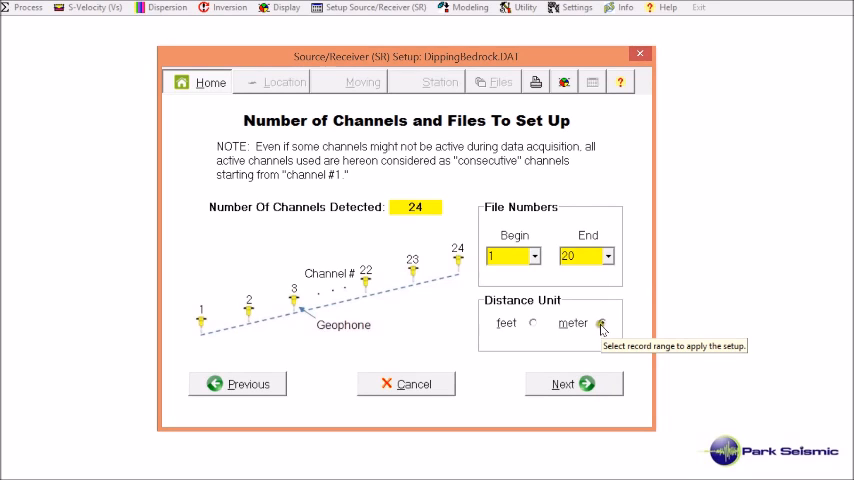
pyautogui.click(573, 383)
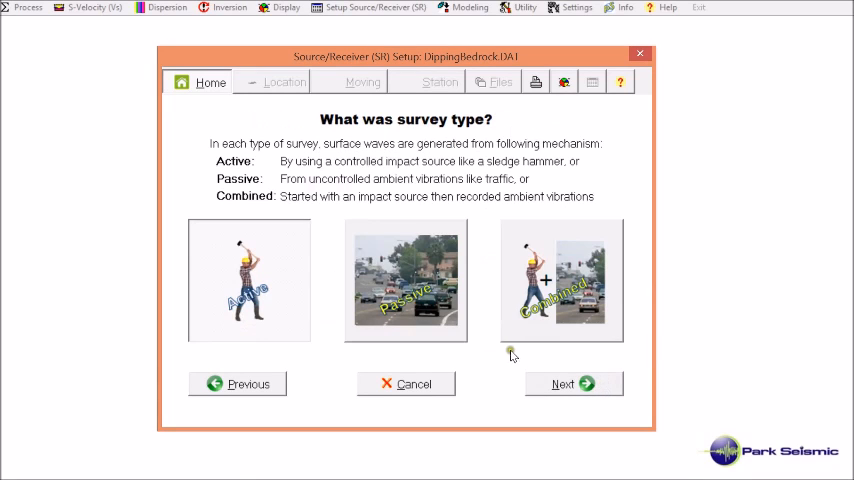
pyautogui.moveTo(302, 320)
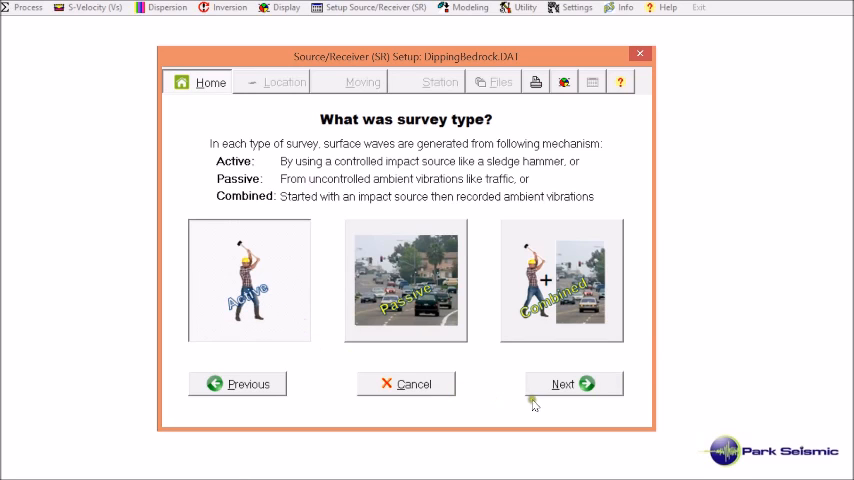
pyautogui.click(573, 384)
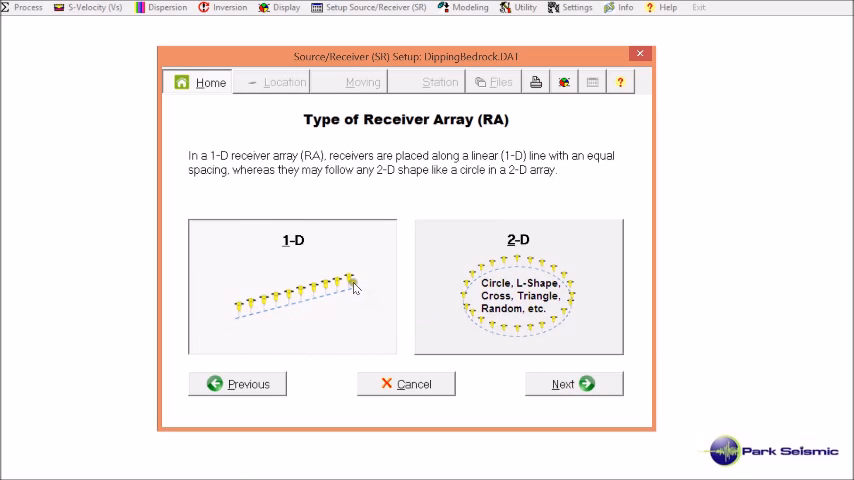
pyautogui.moveTo(355, 288)
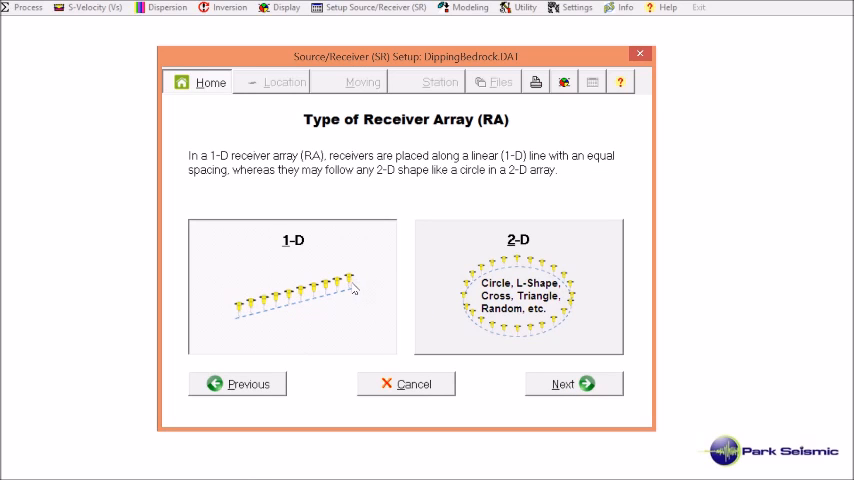
# - Confirm a 1-D receiver array with the source 9 m off the first channel
pyautogui.click(573, 383)
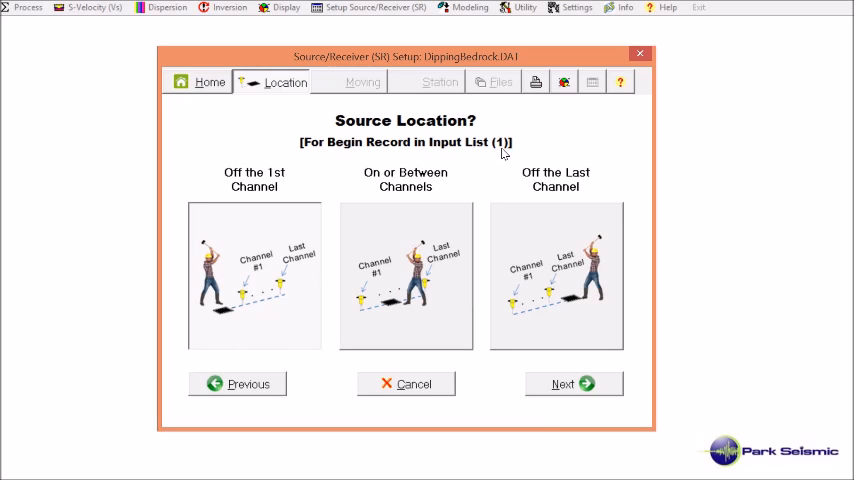
pyautogui.moveTo(225, 315)
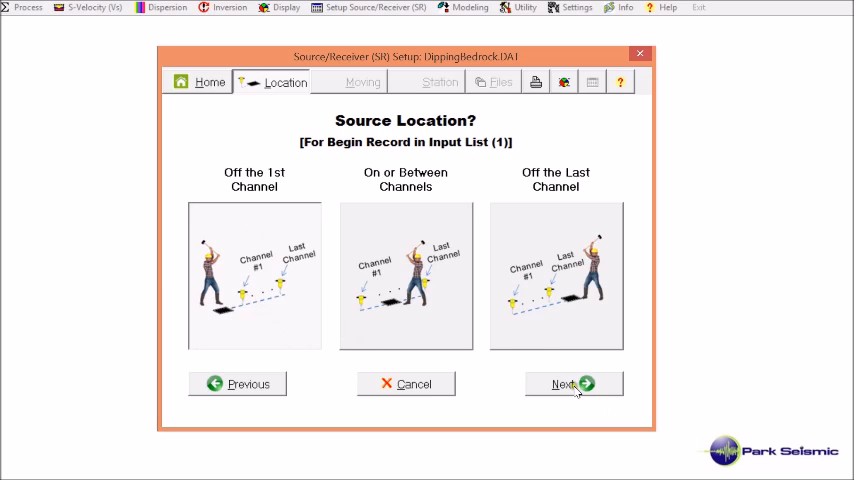
pyautogui.click(566, 383)
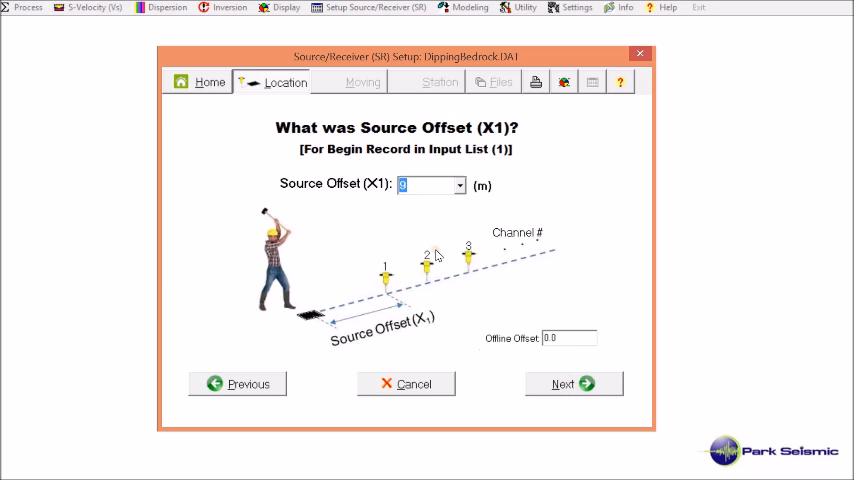
pyautogui.moveTo(408, 223)
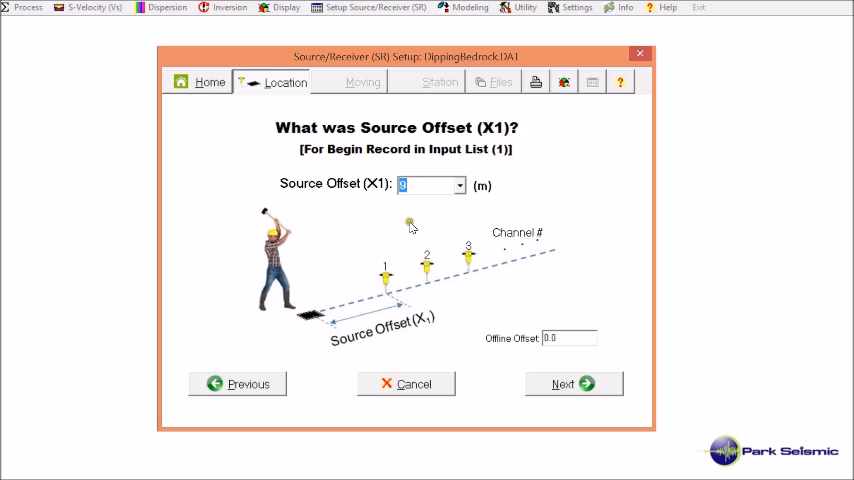
pyautogui.click(573, 383)
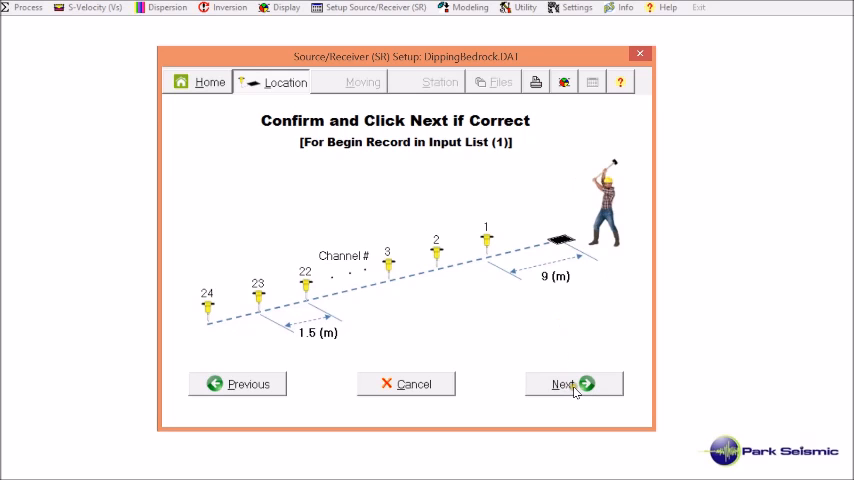
pyautogui.click(565, 384)
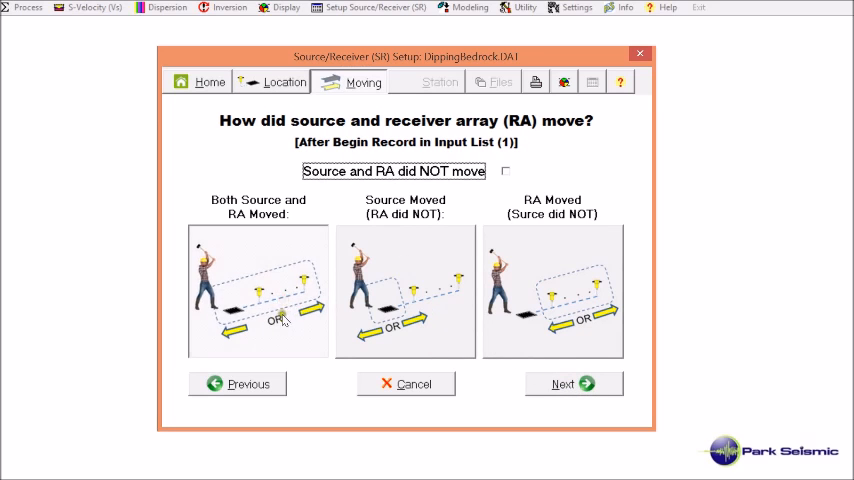
pyautogui.moveTo(280, 322)
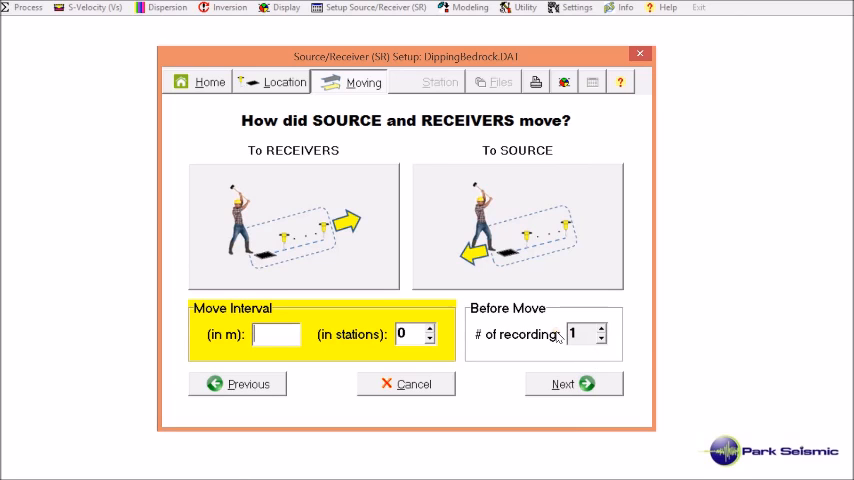
pyautogui.moveTo(570, 334)
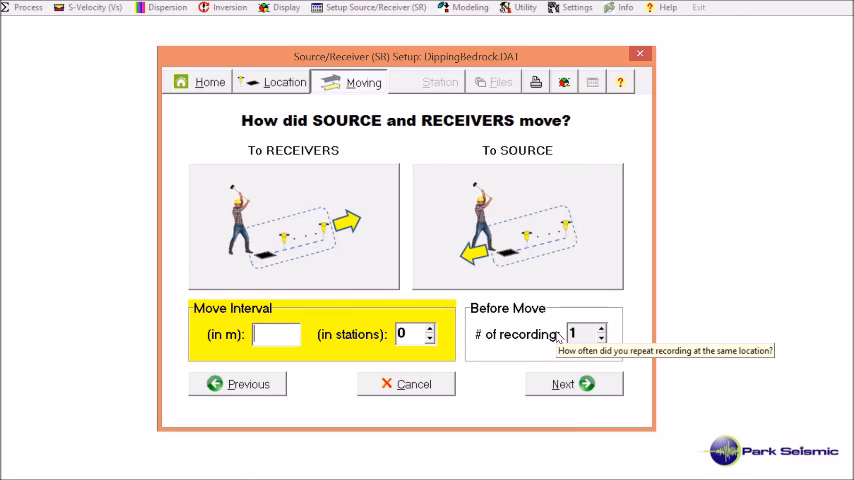
pyautogui.moveTo(337, 267)
pyautogui.write('9')
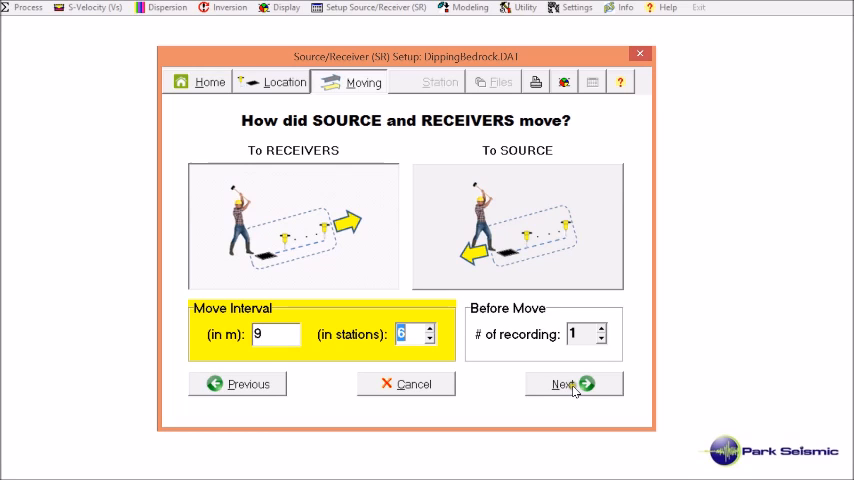
# - Accept both source and array moving toward receivers by 9 m (6 stations) per record
pyautogui.click(573, 384)
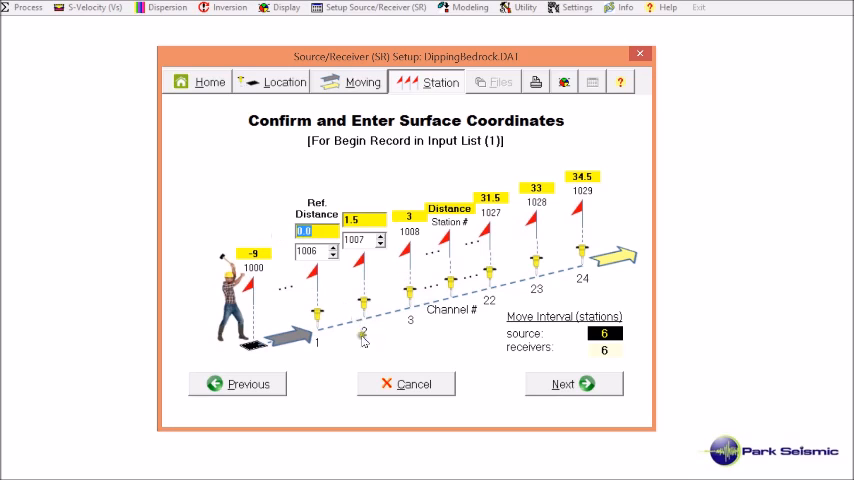
pyautogui.moveTo(380, 351)
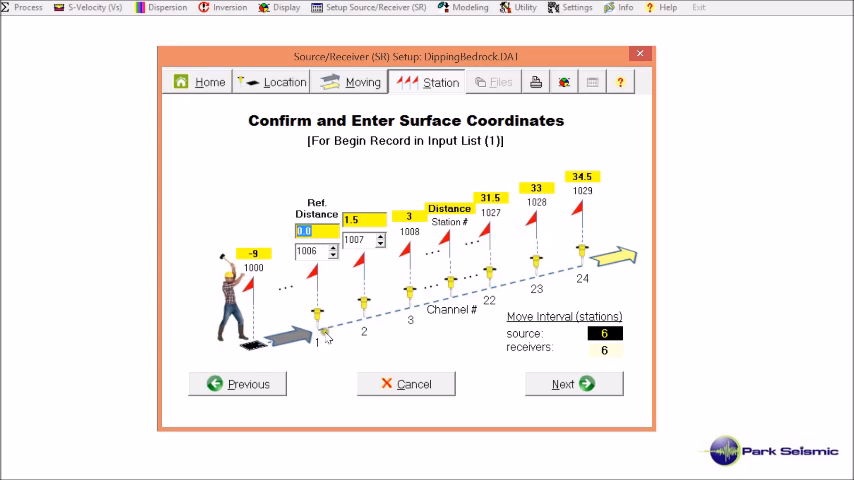
pyautogui.moveTo(301, 331)
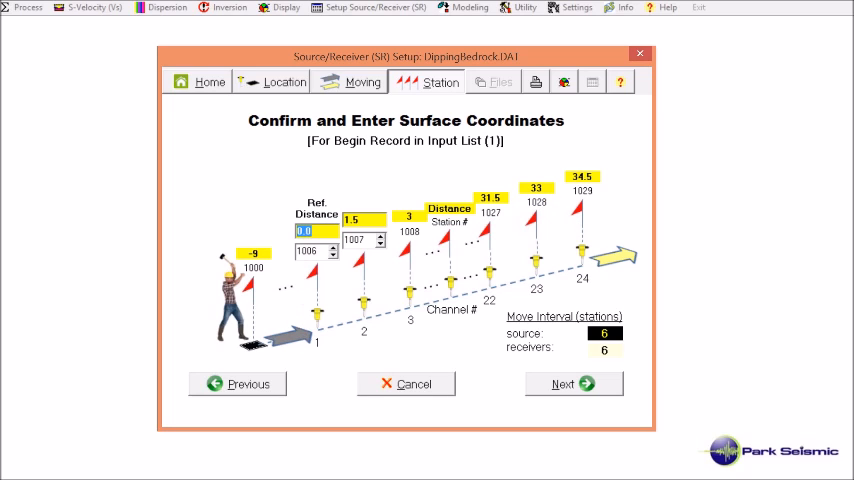
pyautogui.moveTo(585, 168)
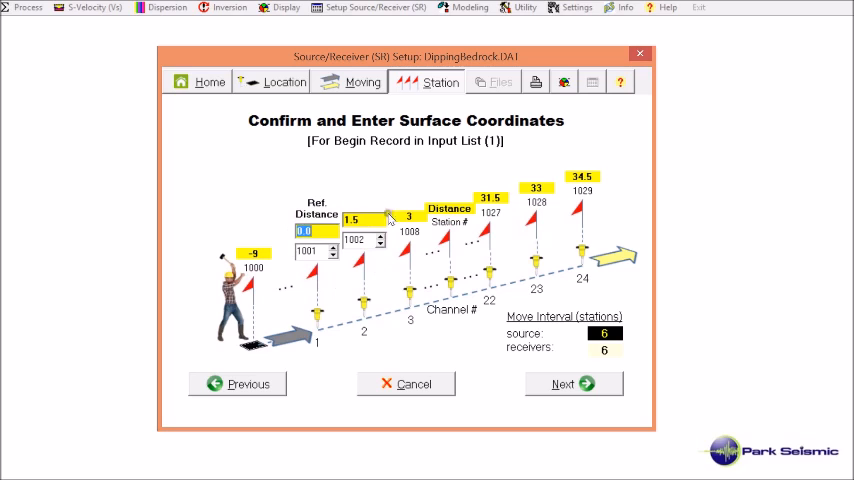
pyautogui.moveTo(533, 272)
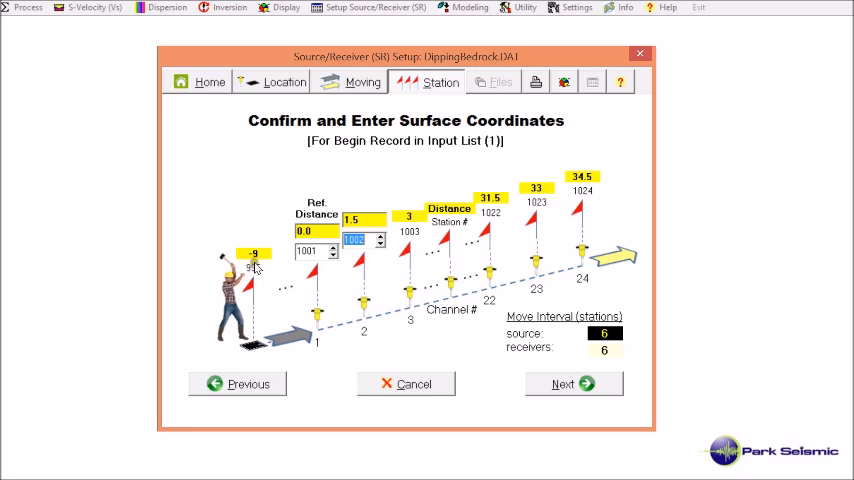
# - Accept the station numbering and show the Review Settings summary of the survey geometry
pyautogui.click(573, 384)
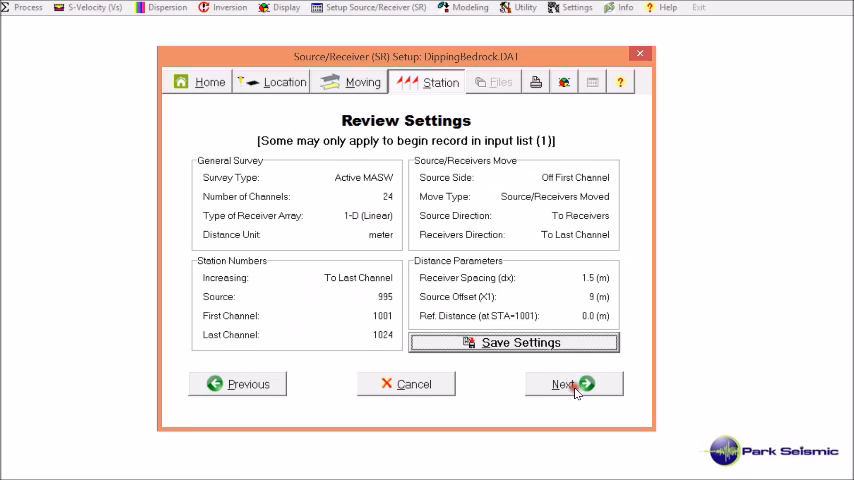
pyautogui.moveTo(258, 180)
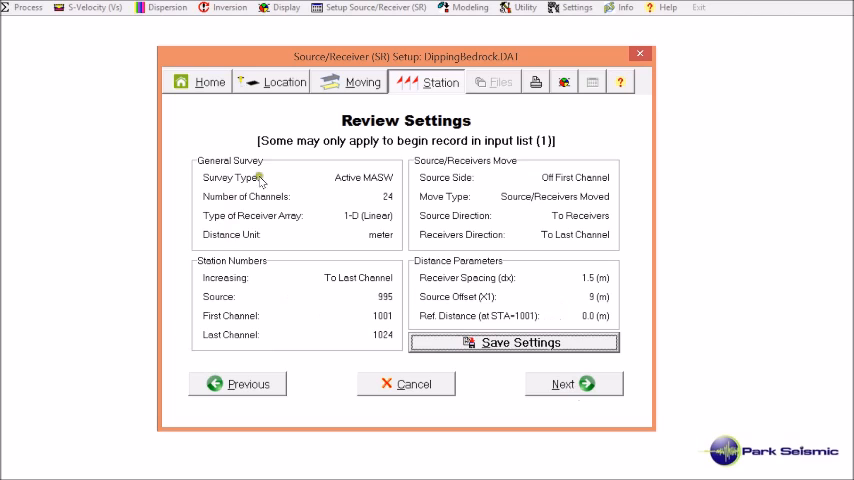
pyautogui.moveTo(333, 277)
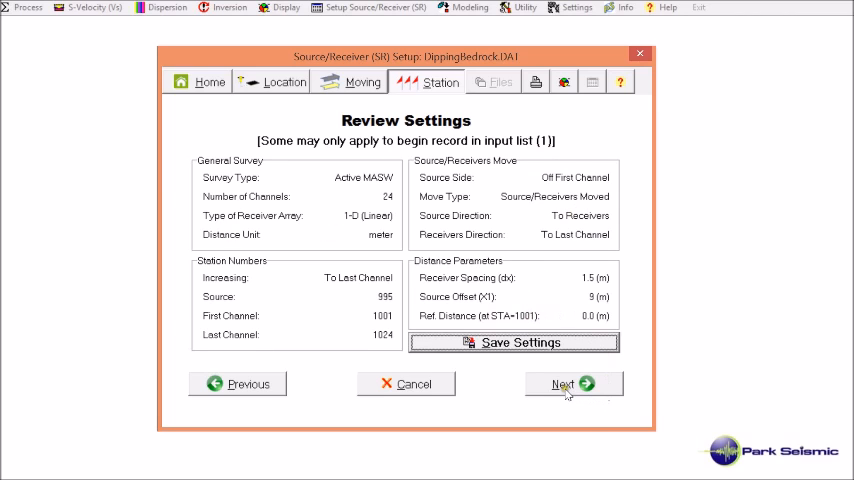
# - Set the record range for applying geometry to start at 1 and end at 20
pyautogui.click(563, 384)
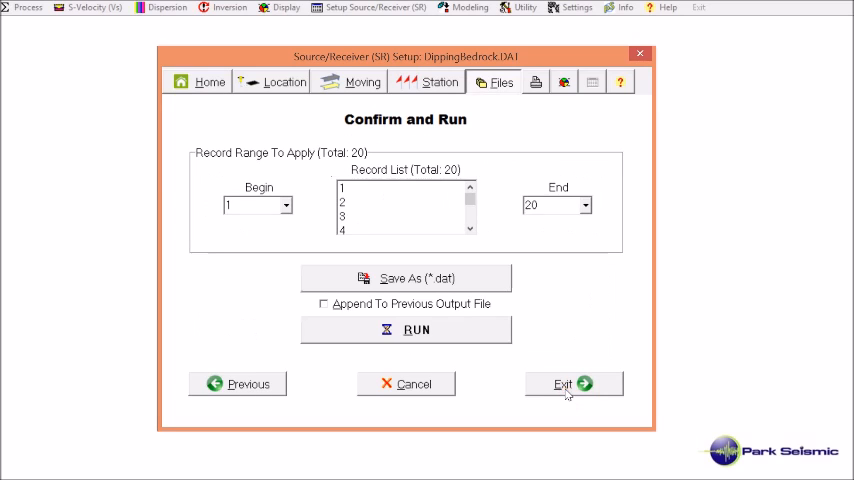
pyautogui.click(287, 205)
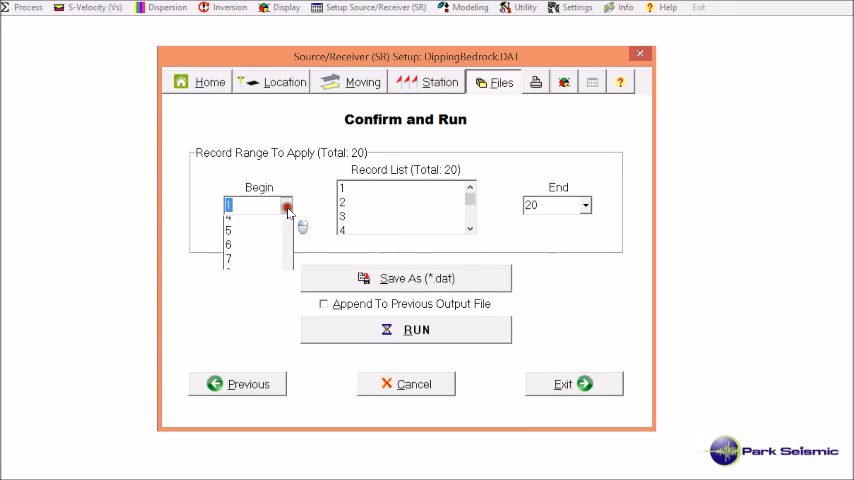
pyautogui.click(286, 205)
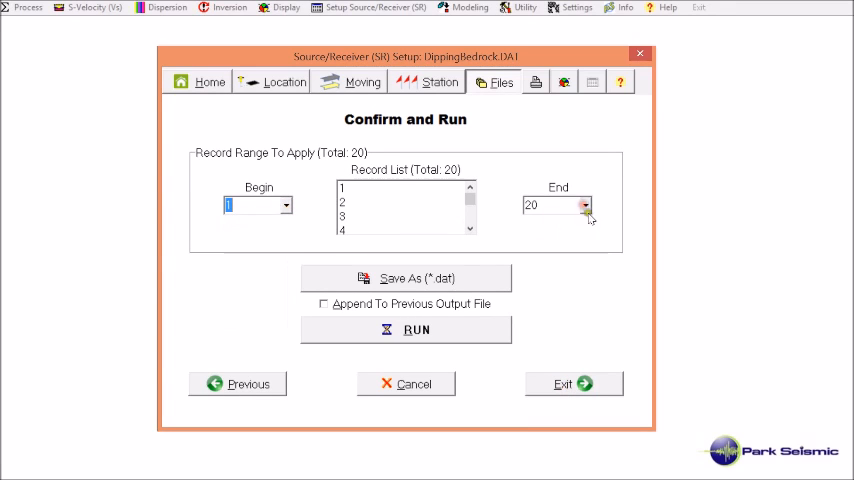
pyautogui.click(586, 205)
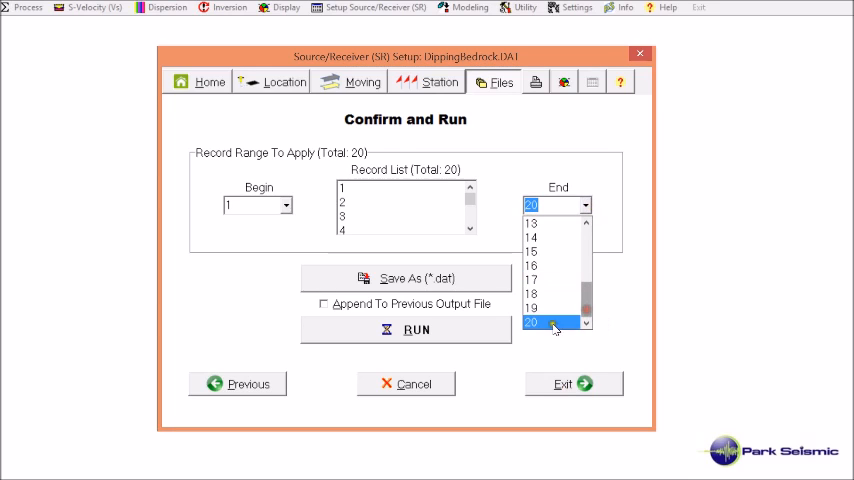
pyautogui.click(531, 322)
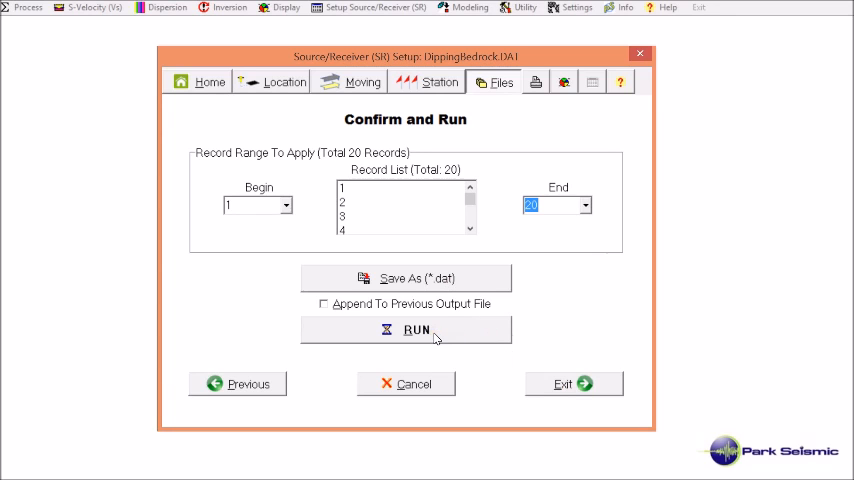
# - Run the geometry encoding and save as DippingBedrock(SR).DAT, overwriting the existing file
pyautogui.click(405, 278)
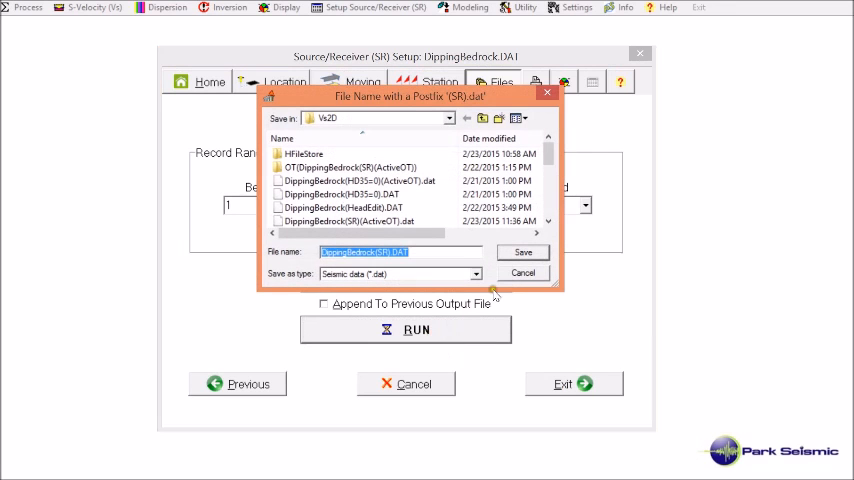
pyautogui.click(523, 252)
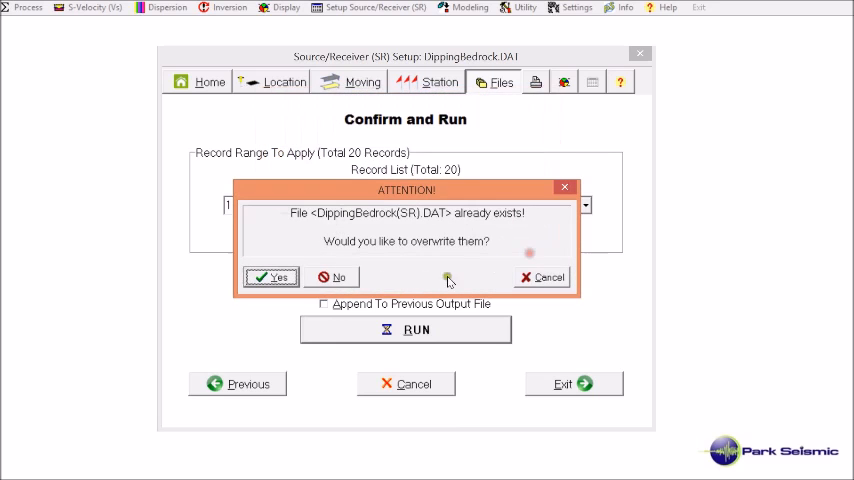
pyautogui.click(271, 277)
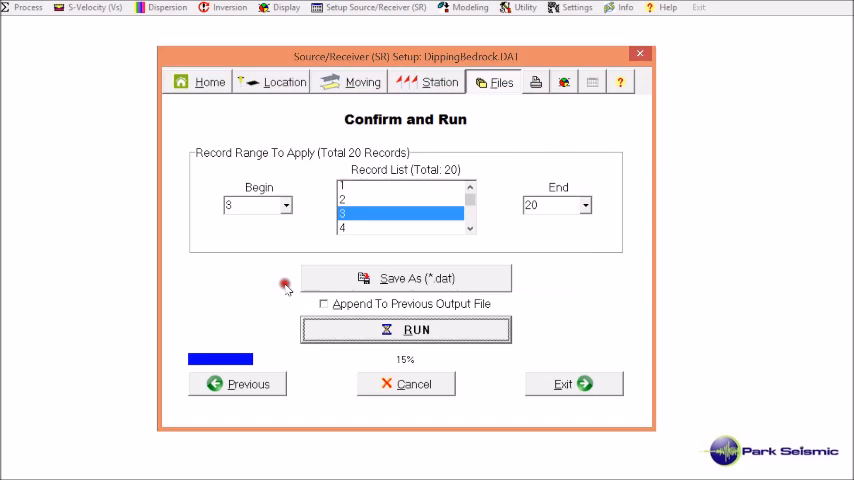
pyautogui.click(405, 329)
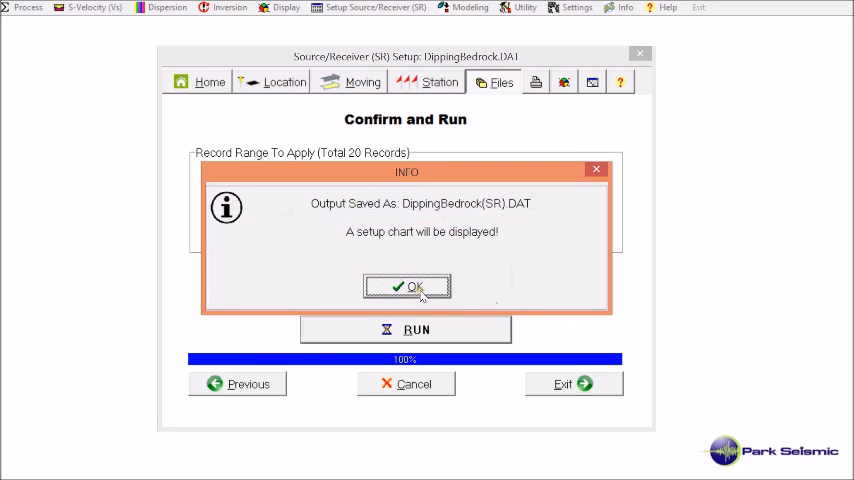
# - View the Source/Receiver Chart for the 20 records, then exit the setup dialog
pyautogui.click(407, 287)
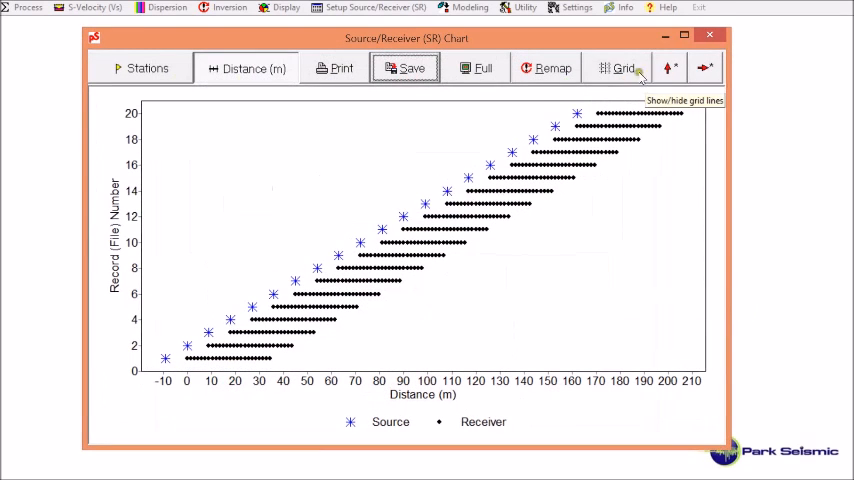
pyautogui.click(621, 68)
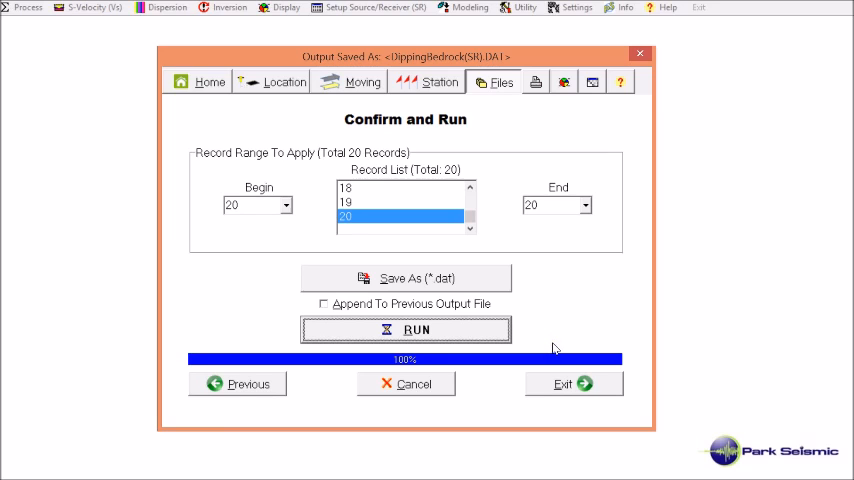
pyautogui.click(405, 329)
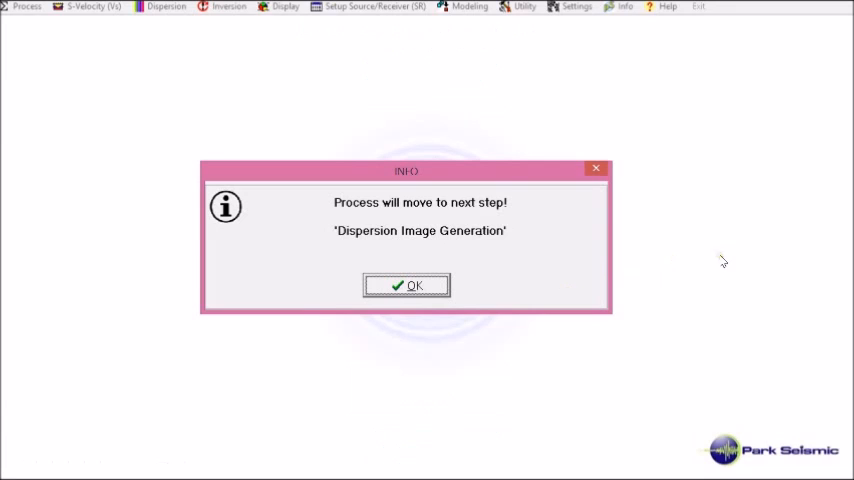
pyautogui.moveTo(554, 279)
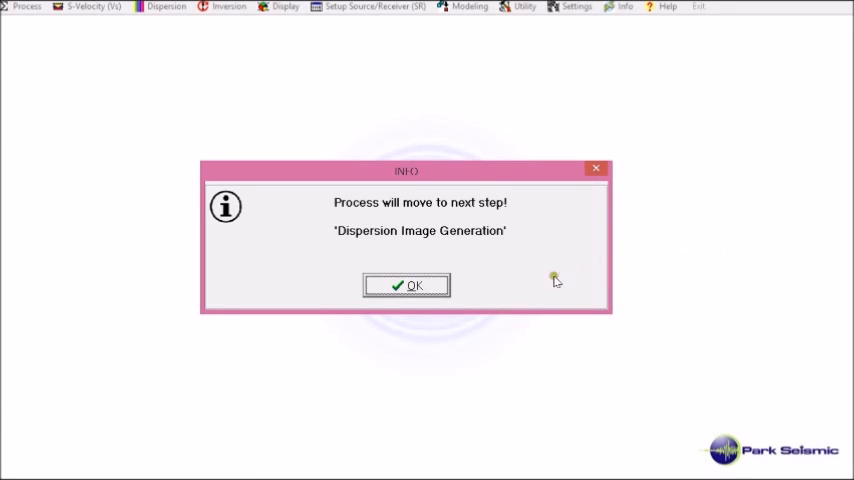
pyautogui.moveTo(407, 285)
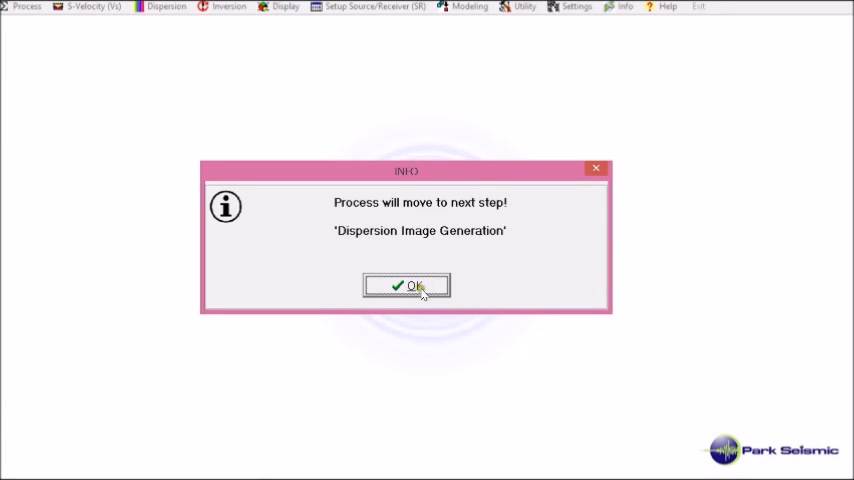
# - Generate dispersion images for DippingBedrock(SR).DAT and continue to Dispersion Analysis Step 2
pyautogui.click(406, 285)
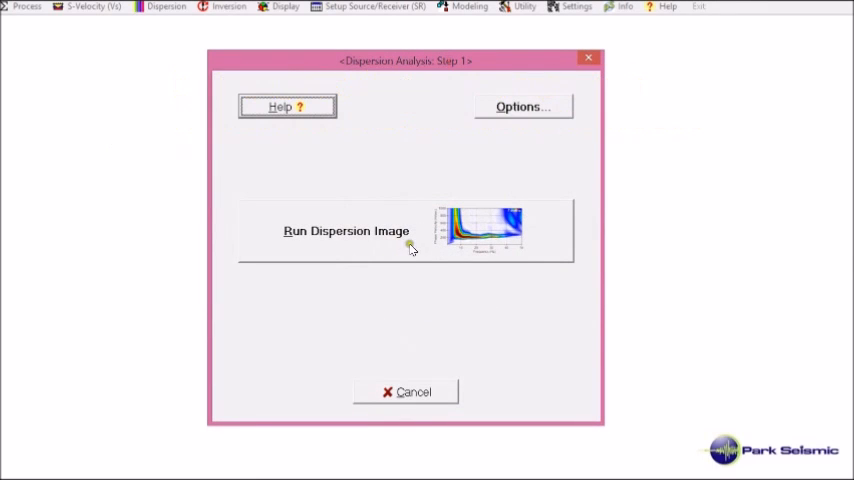
pyautogui.click(346, 231)
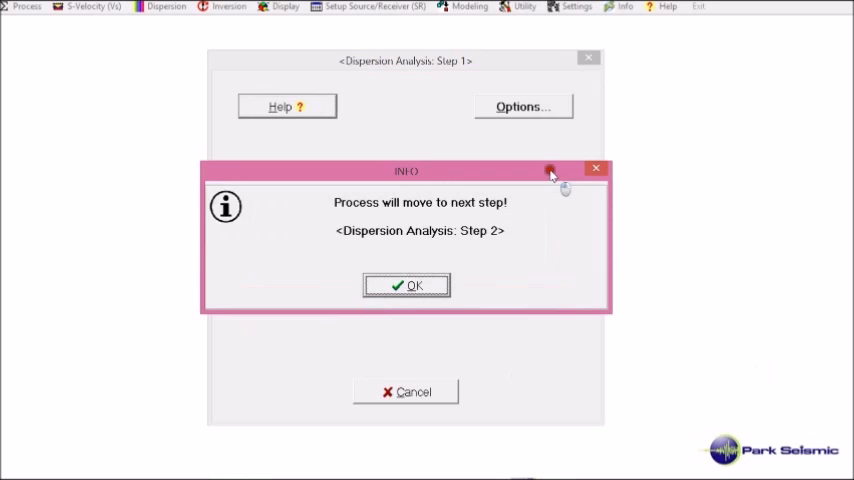
pyautogui.moveTo(510, 368)
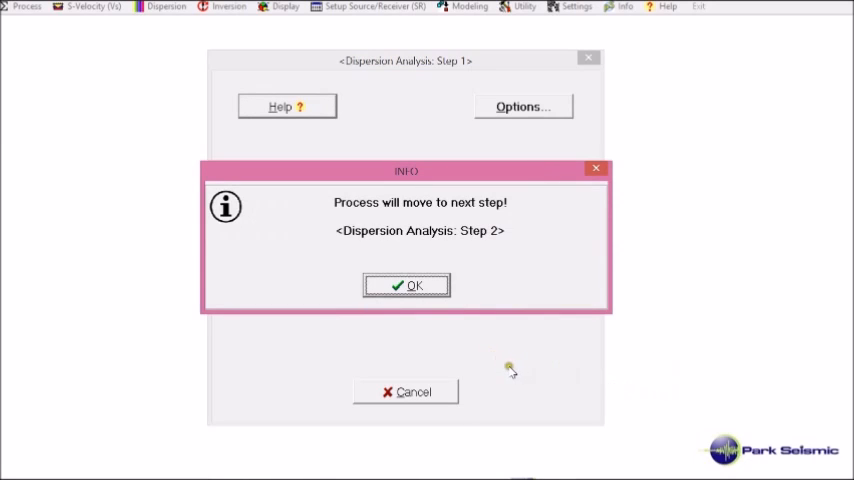
pyautogui.moveTo(445, 342)
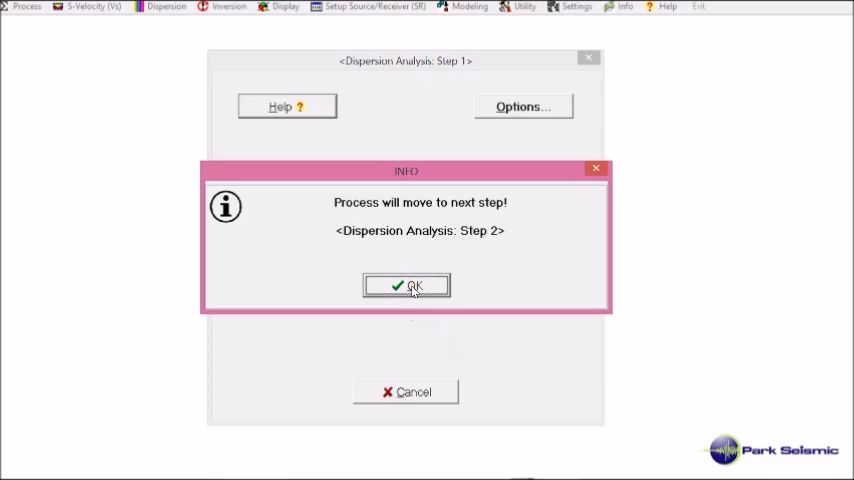
pyautogui.click(406, 285)
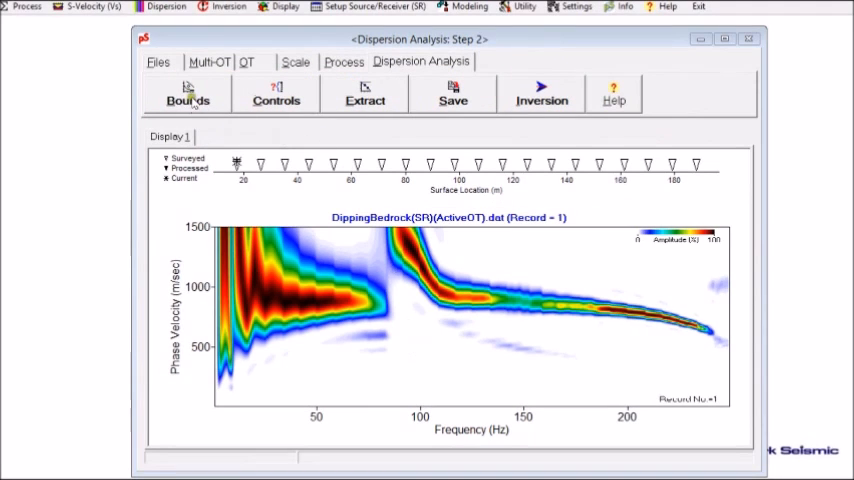
# - Set manual bounds on record 1's dispersion trend, extract its curve and begin saving it
pyautogui.click(188, 95)
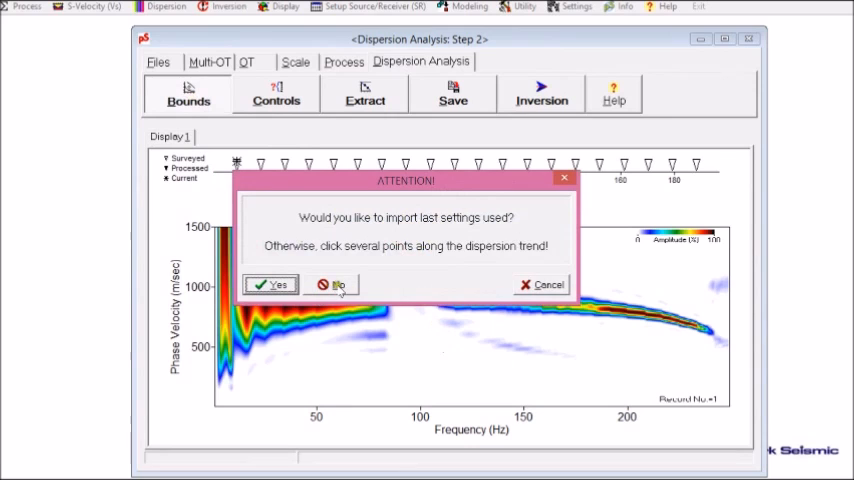
pyautogui.click(333, 285)
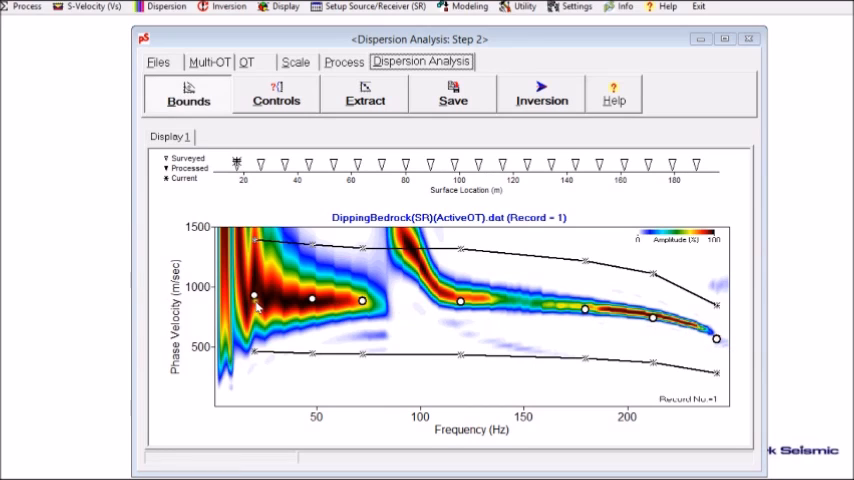
pyautogui.moveTo(715, 340)
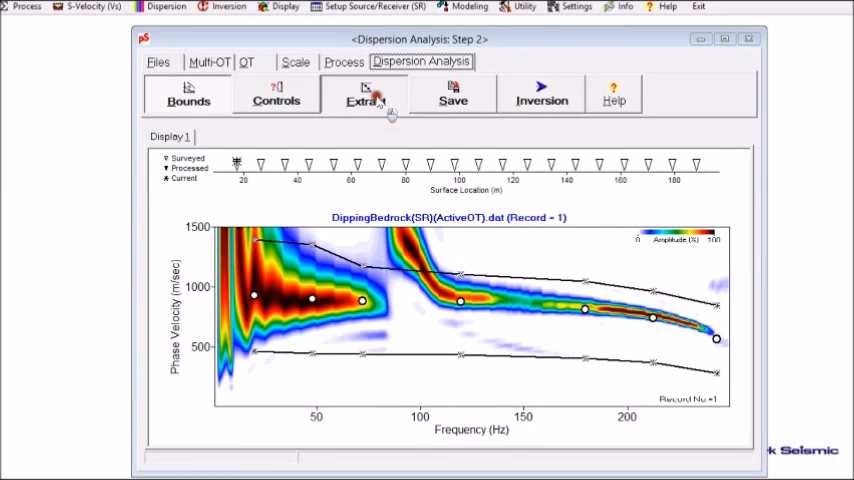
pyautogui.click(364, 94)
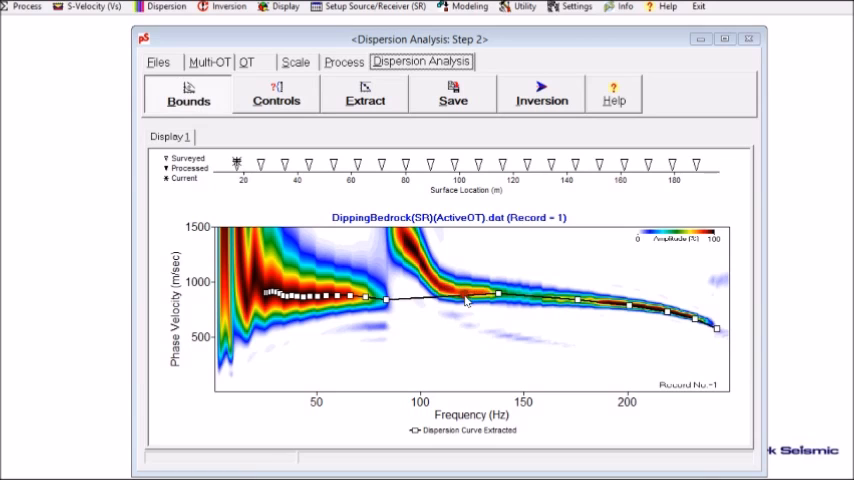
pyautogui.moveTo(565, 155)
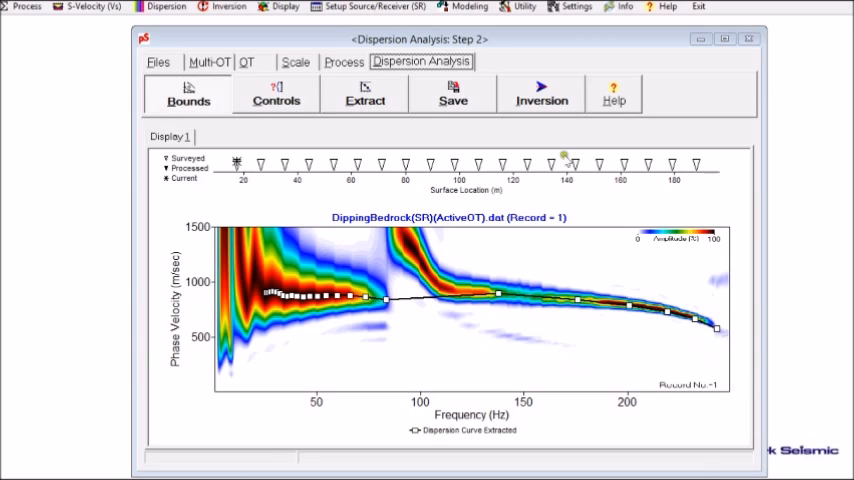
pyautogui.click(452, 95)
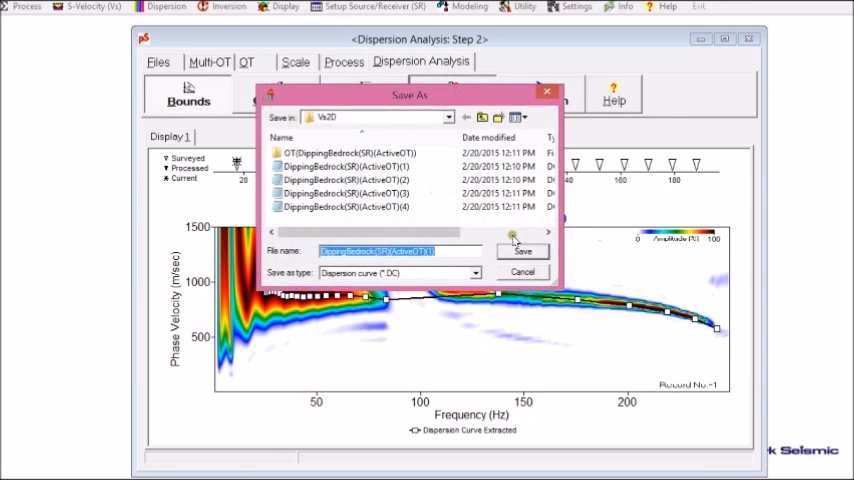
# - Save record 1's .DC file and repeat bounding, extraction and saving through record 20
pyautogui.click(522, 251)
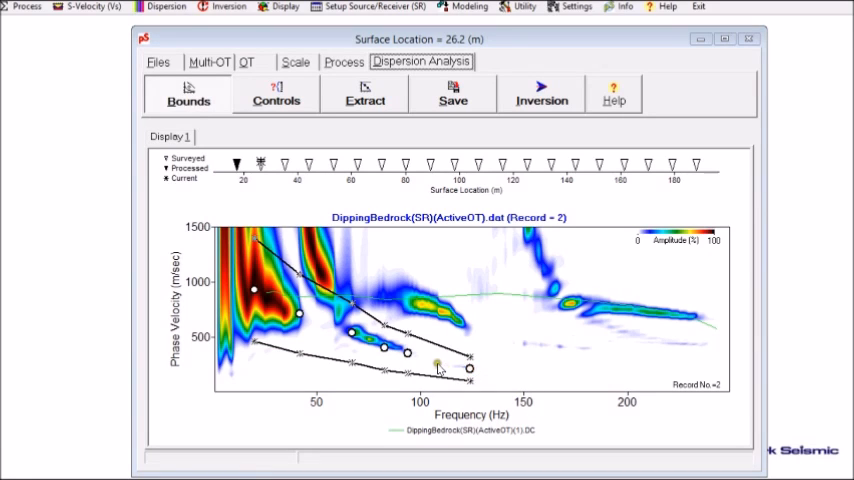
pyautogui.click(364, 94)
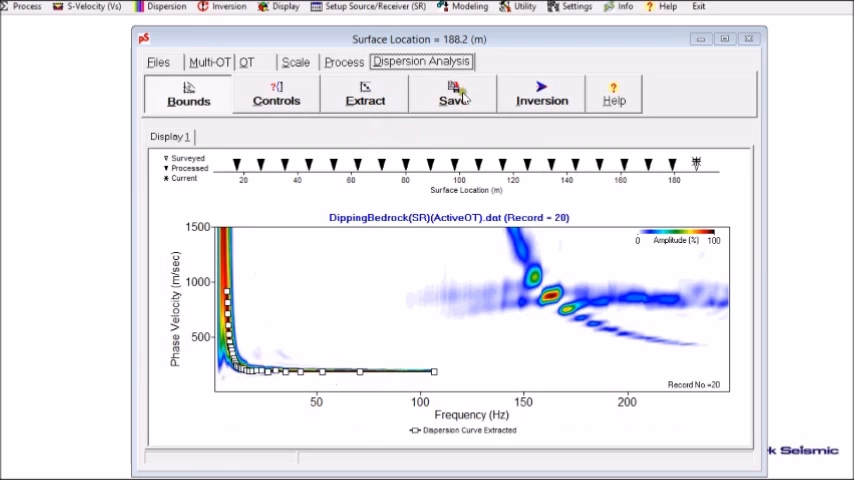
pyautogui.click(453, 95)
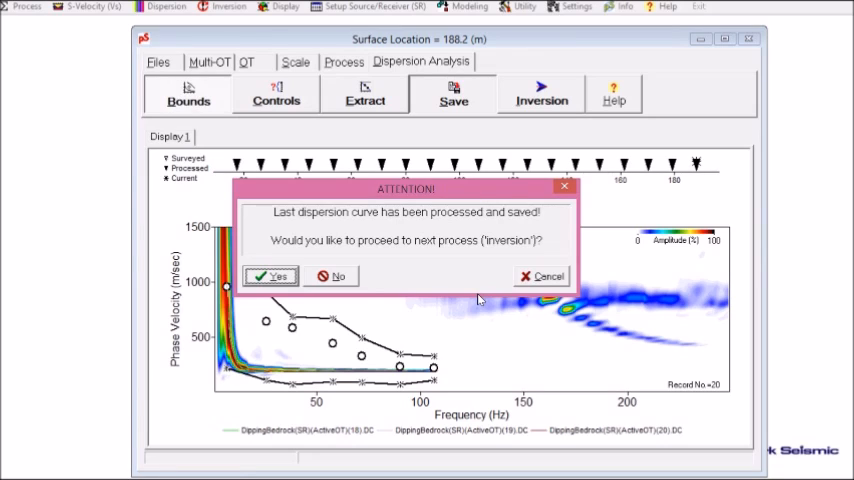
pyautogui.moveTo(305, 290)
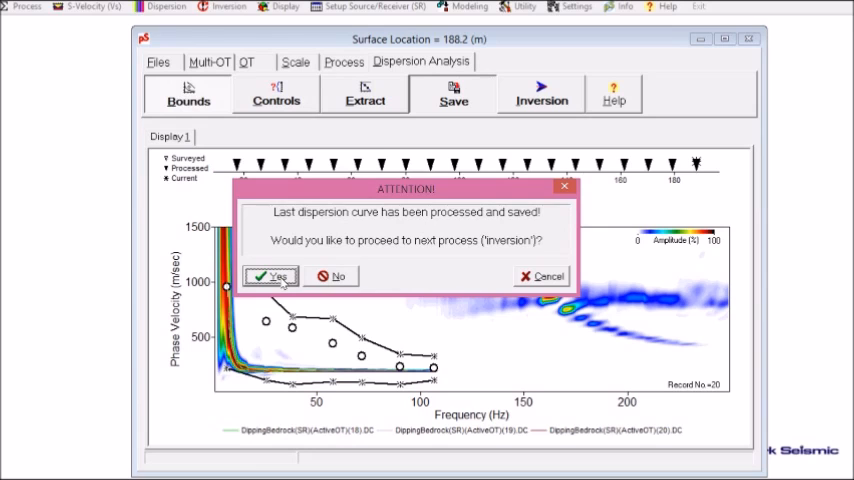
# - Run the 2D Vs inversion of the dispersion curves, accepting the 15.600 m maximum depth
pyautogui.click(269, 276)
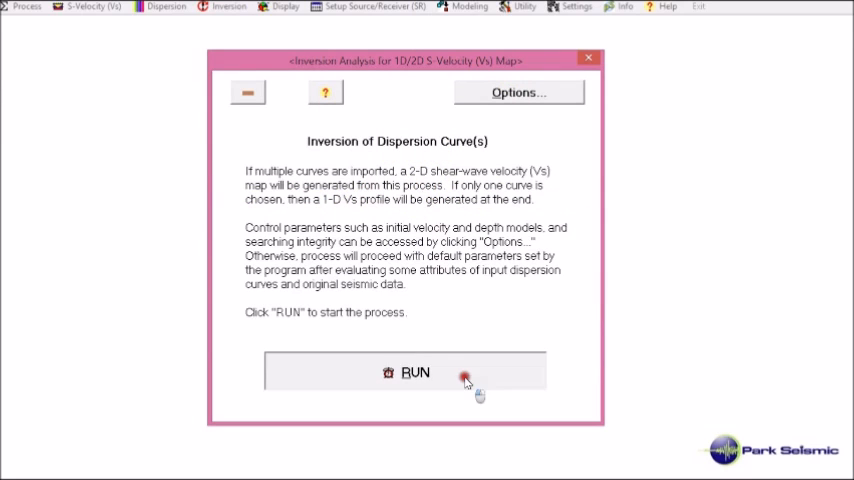
pyautogui.click(413, 371)
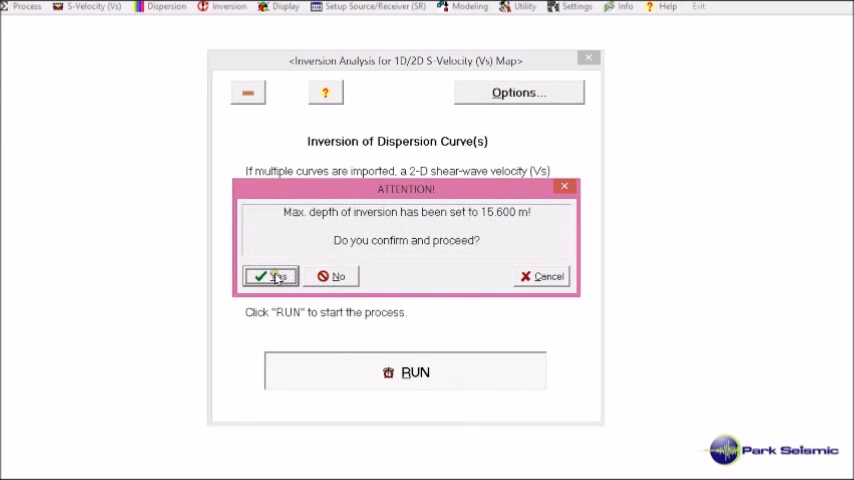
pyautogui.click(270, 276)
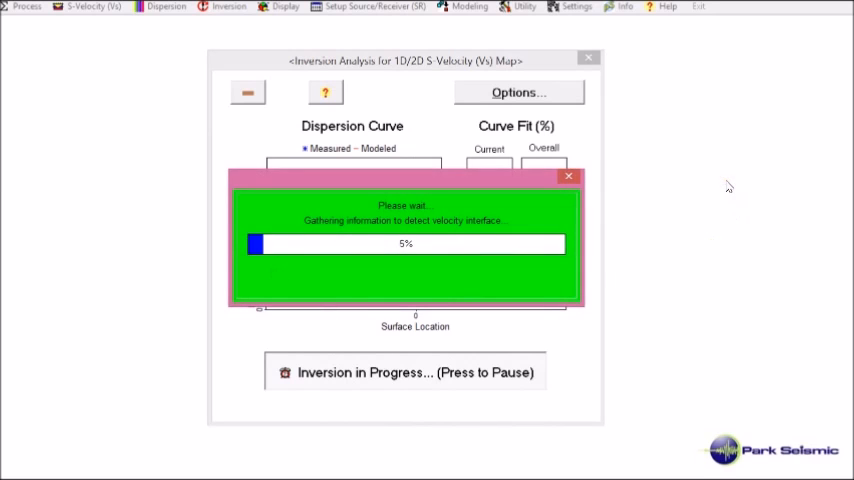